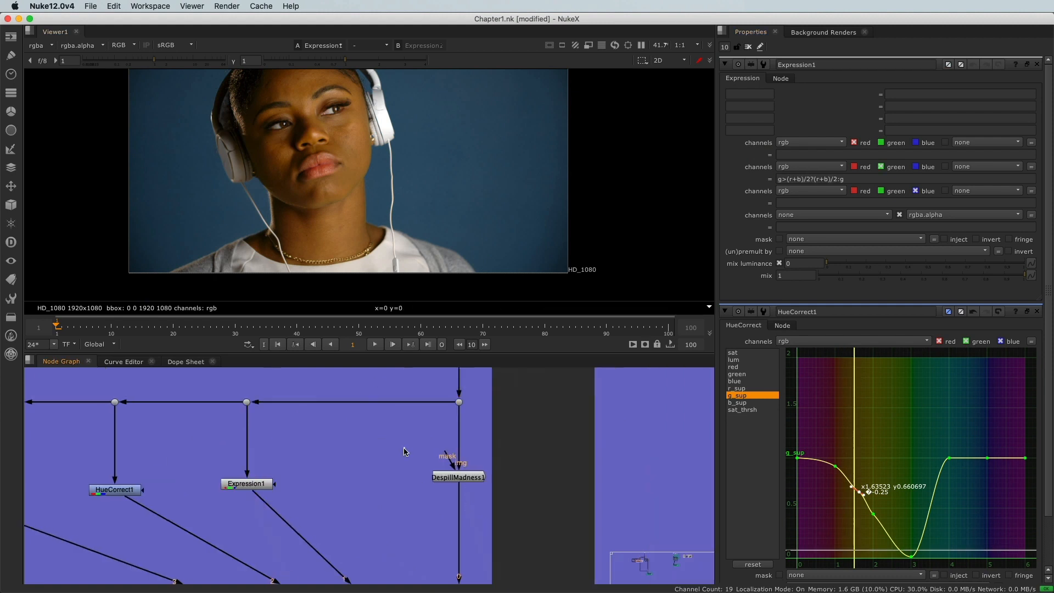
- Scroll down the VFX portfolio page to reveal Despicable Me 2, Puss in Boots and Madagascar 3
click(458, 476)
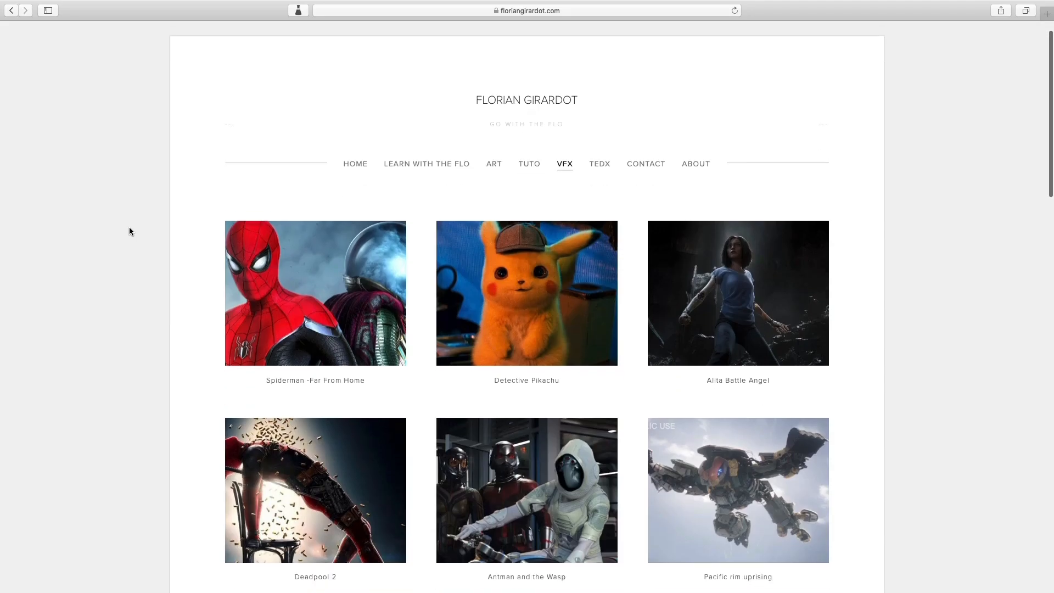
scroll(down, 3)
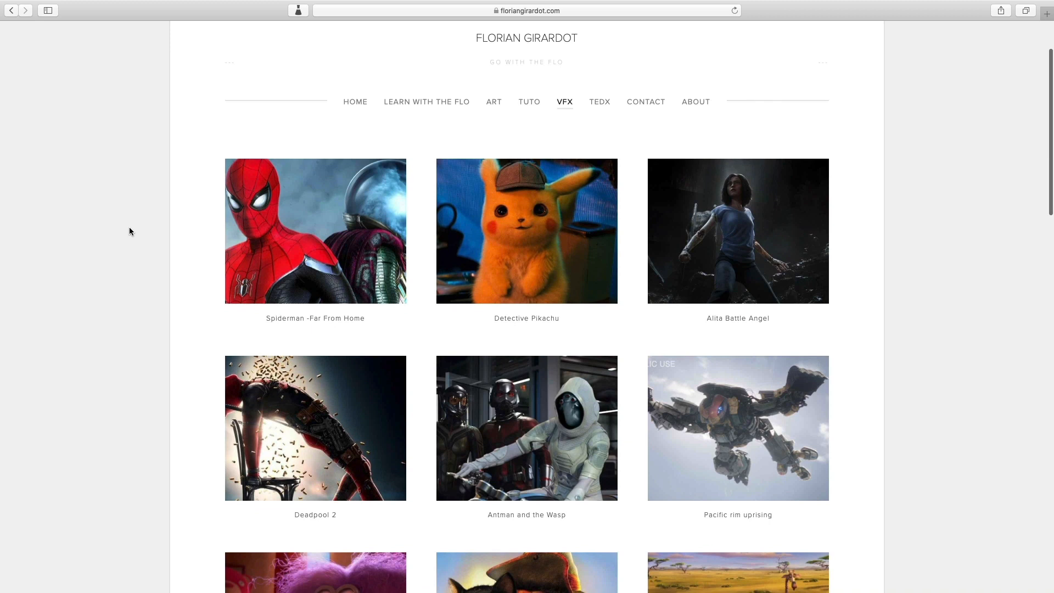
scroll(down, 3)
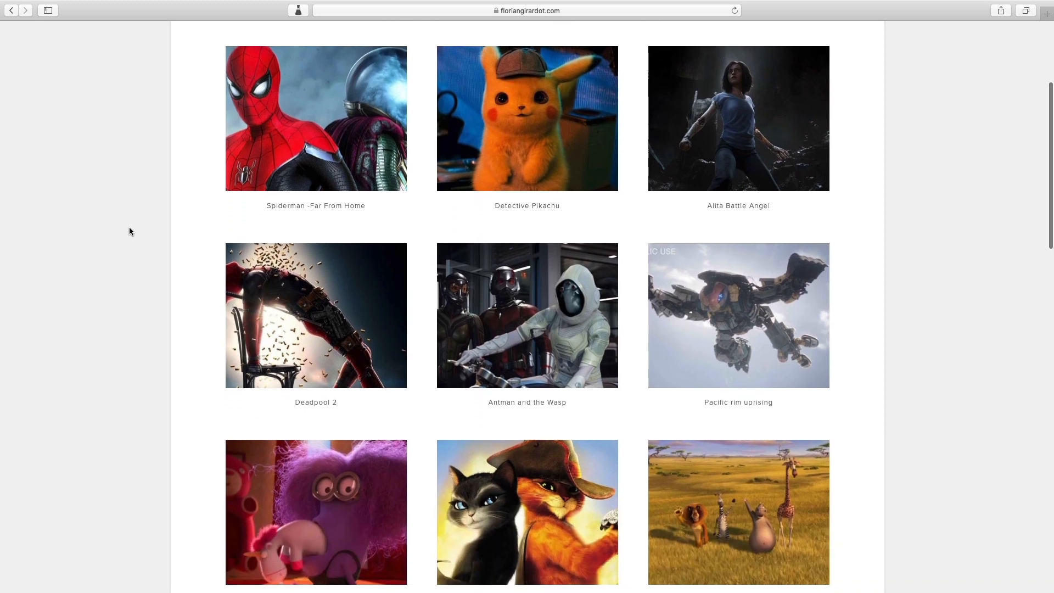
scroll(down, 3)
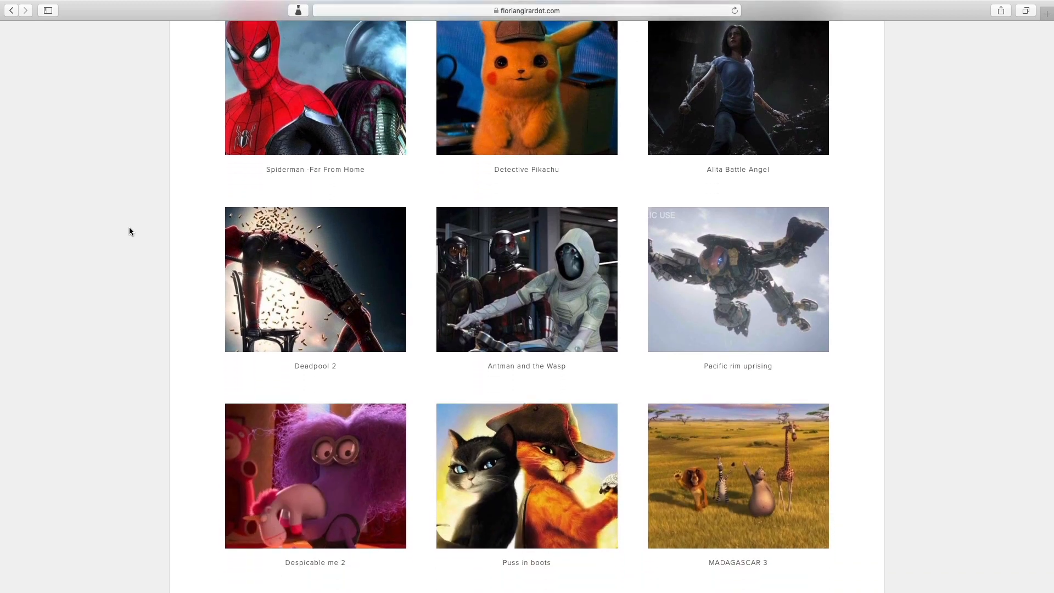